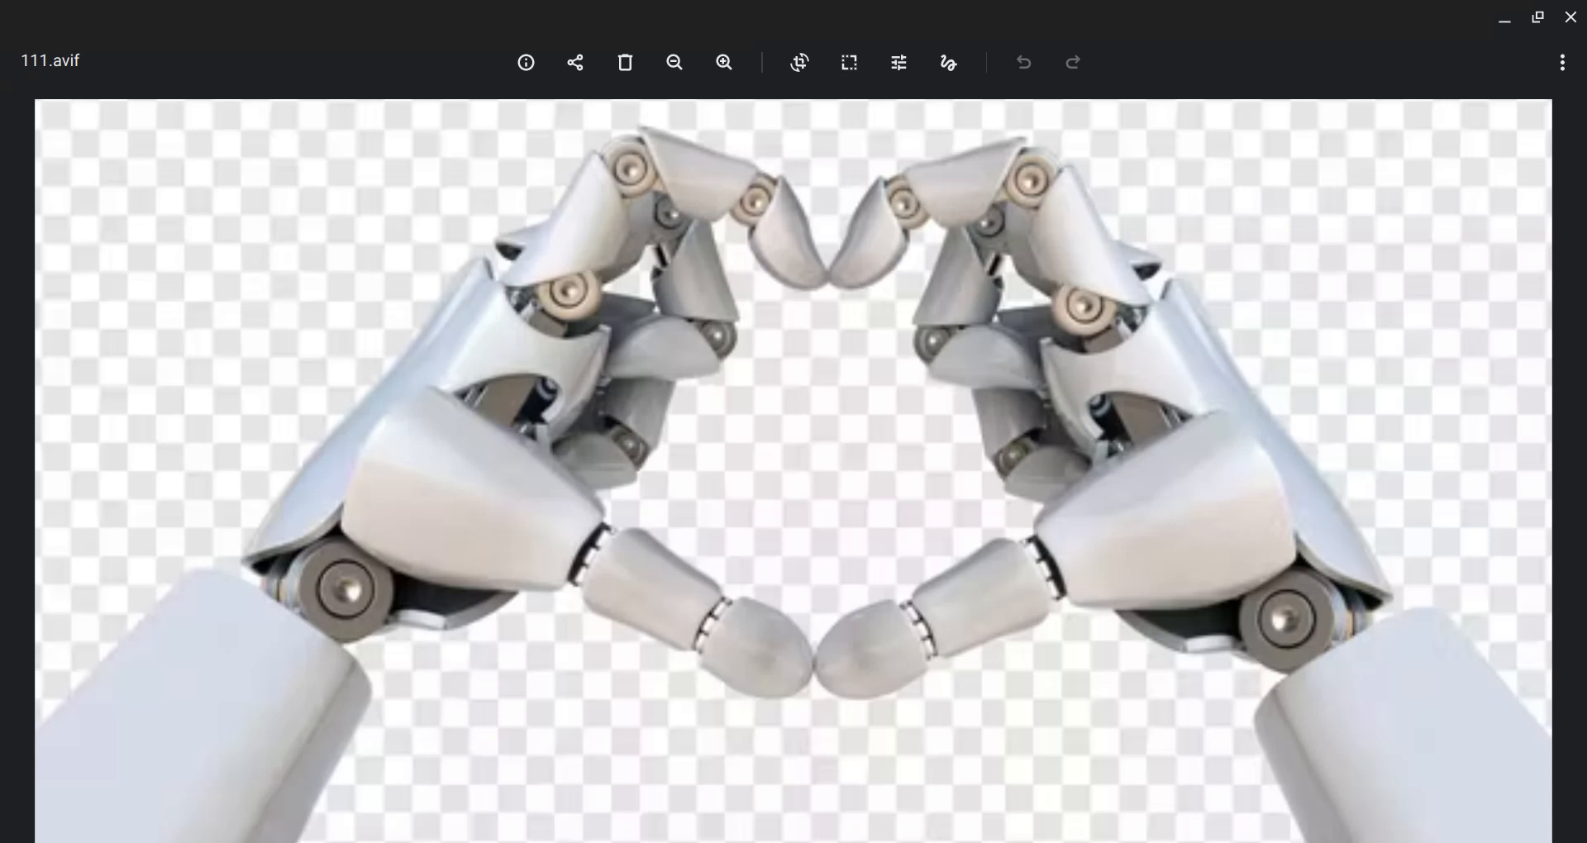
{"action": "mouse_move", "coordinate": [952, 605]}
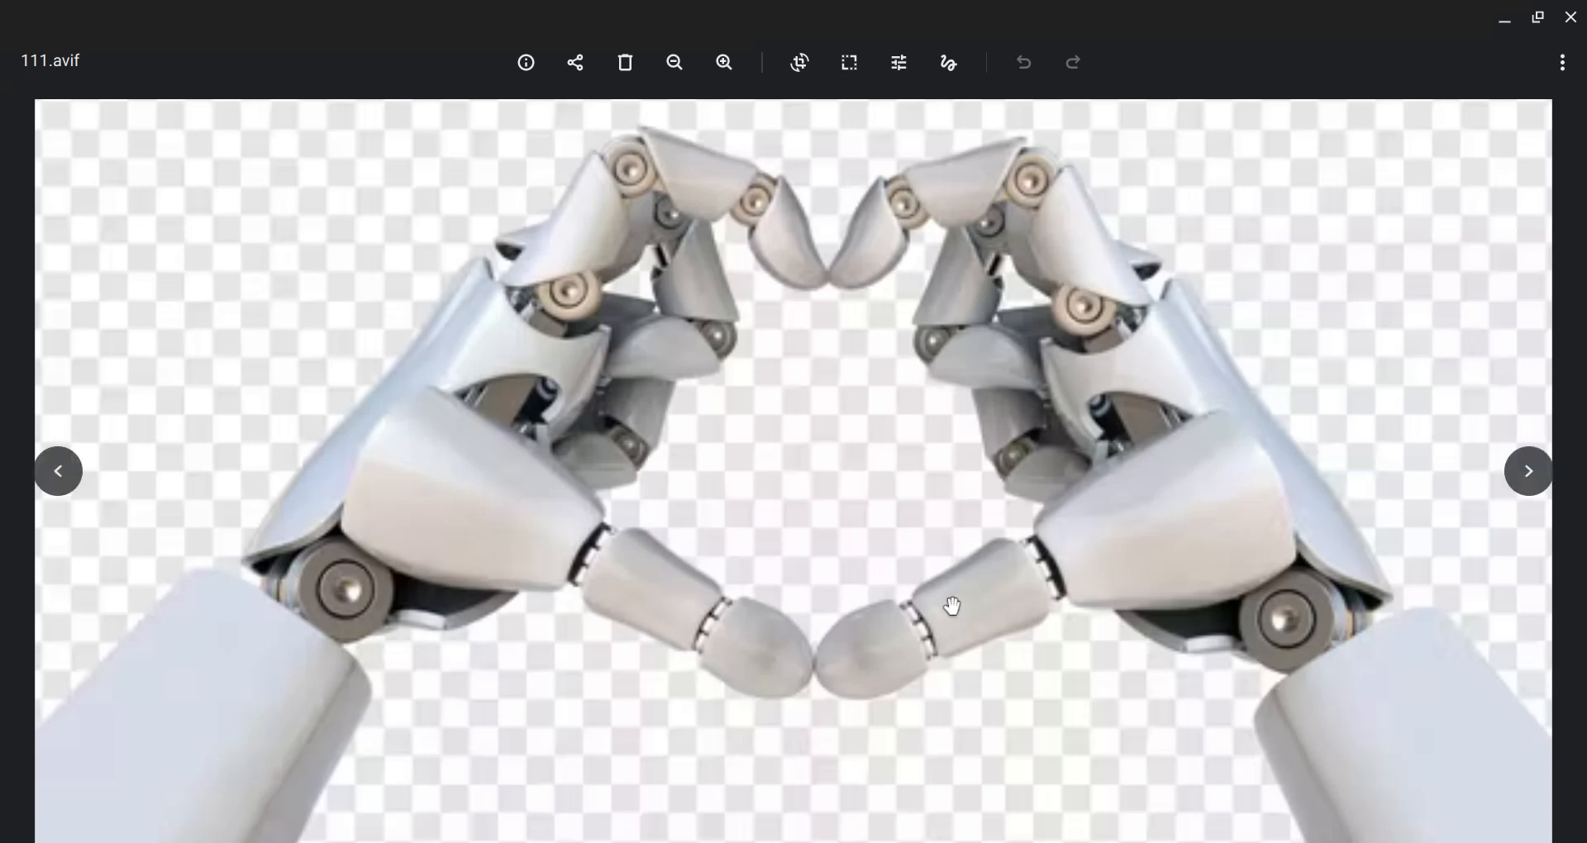
{"action": "mouse_move", "coordinate": [800, 391]}
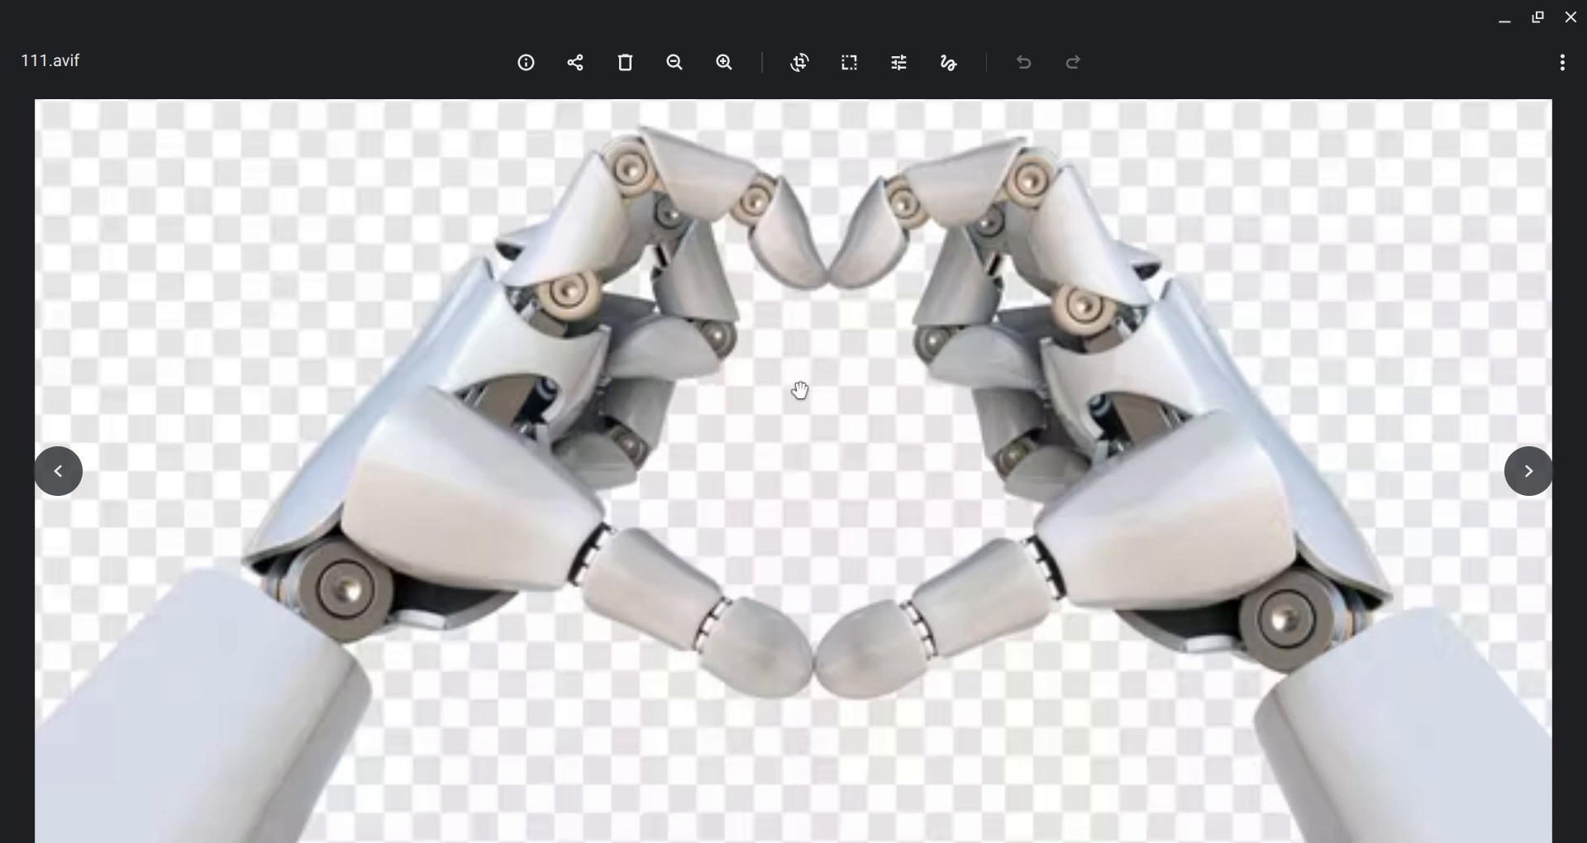
{"action": "mouse_move", "coordinate": [914, 353]}
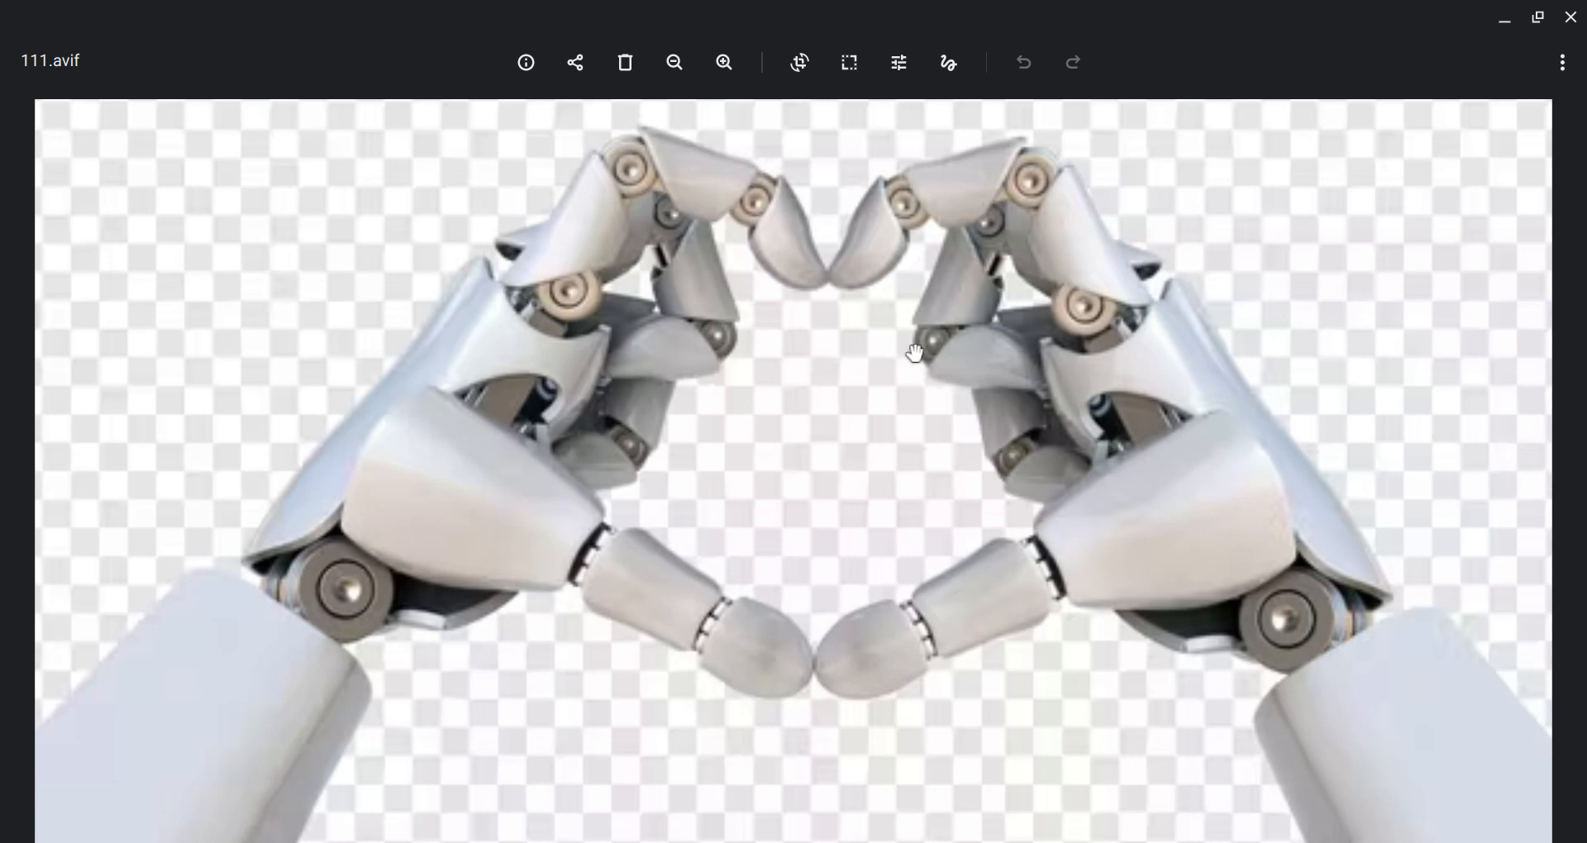
{"action": "mouse_move", "coordinate": [791, 592]}
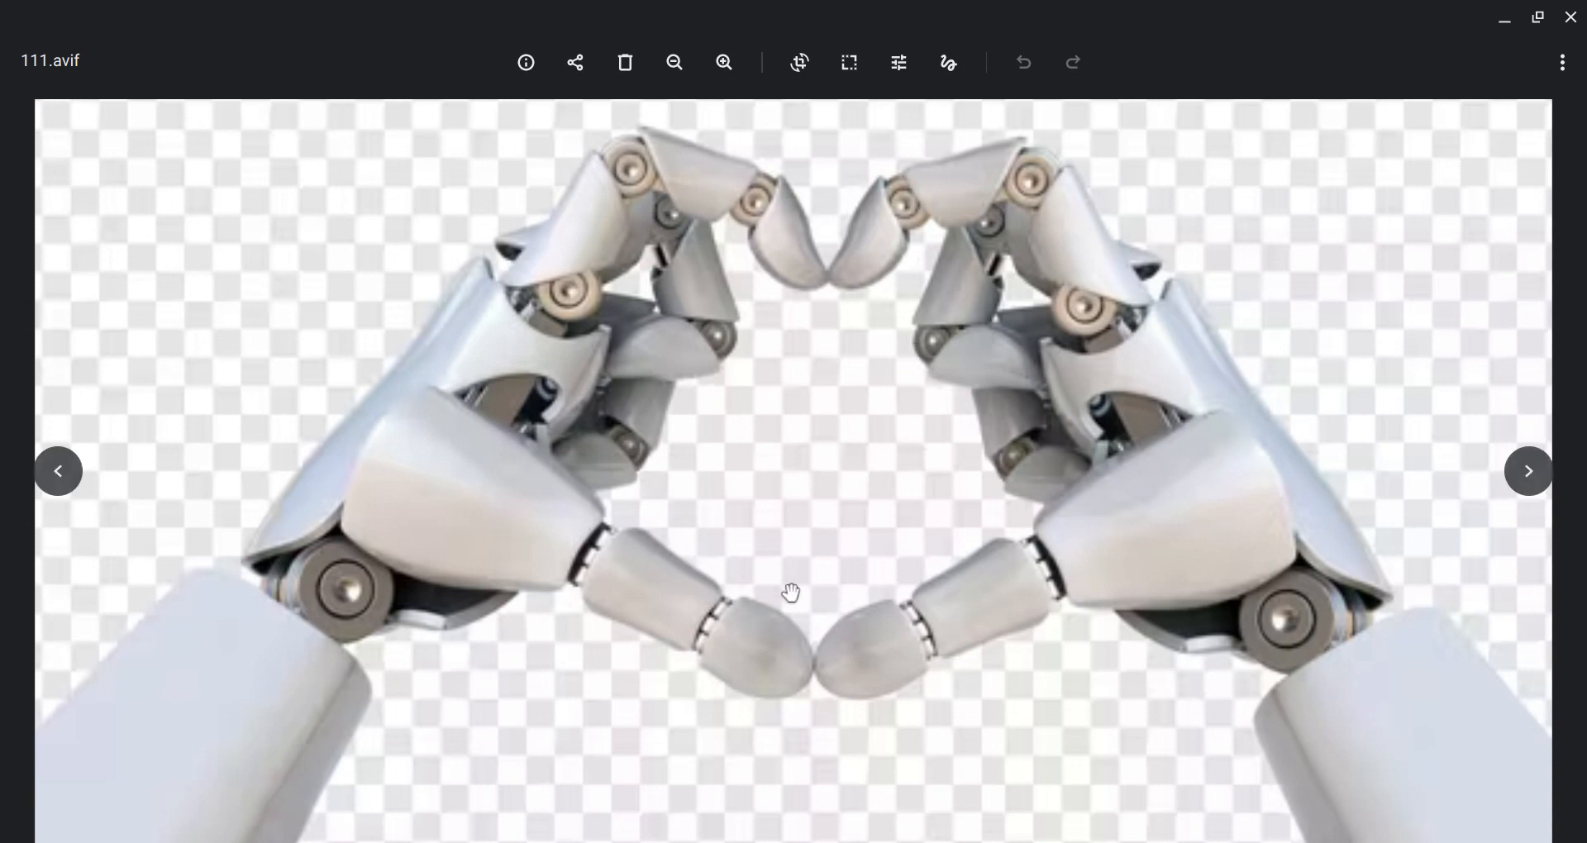